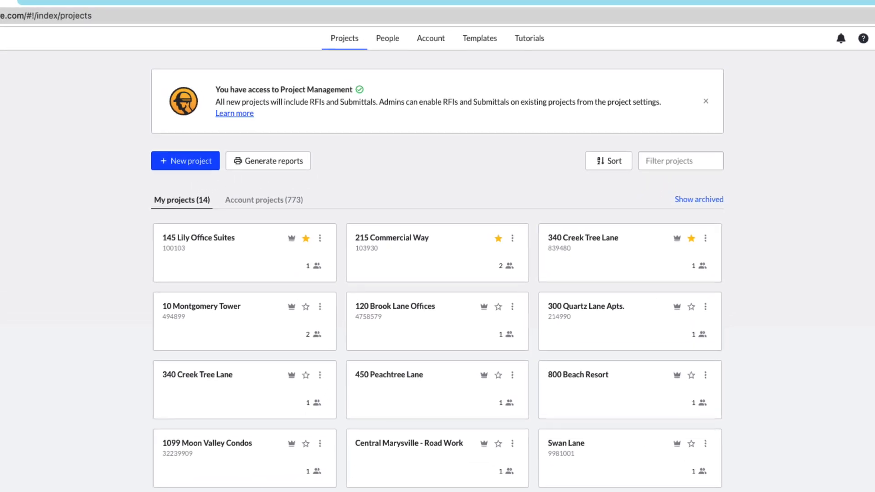
View the account plan: Enterprise, 845 users, renewal May 2, 2026
left_click(430, 38)
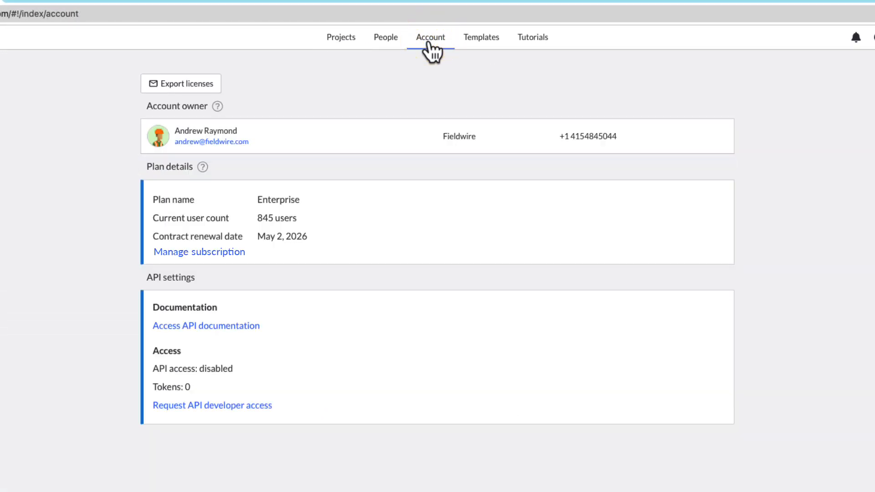
mouse_move(435, 50)
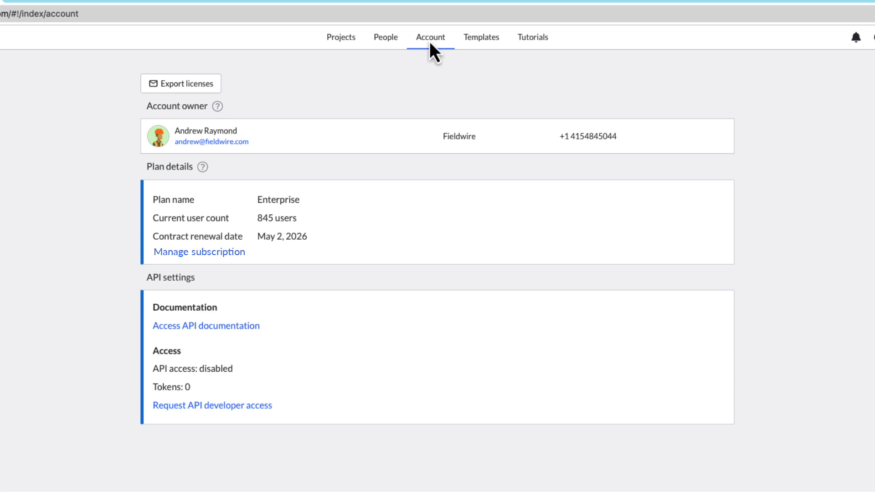
mouse_move(495, 384)
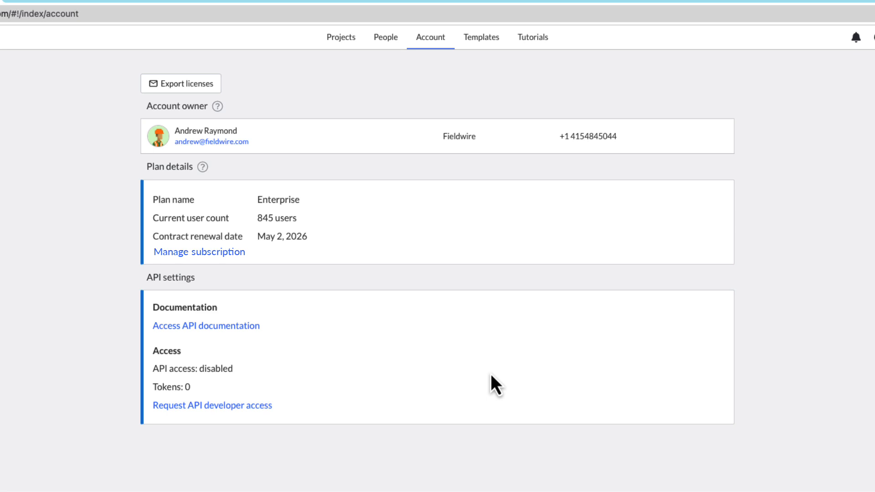
left_click(341, 37)
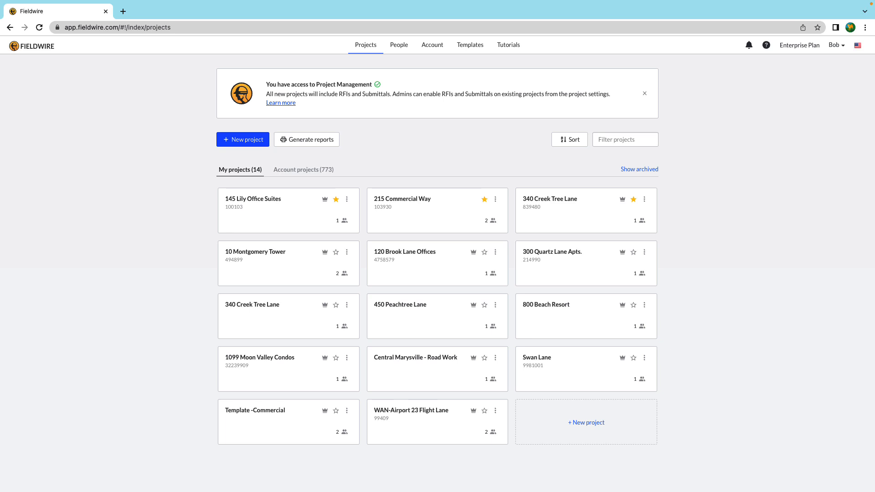
left_click(431, 45)
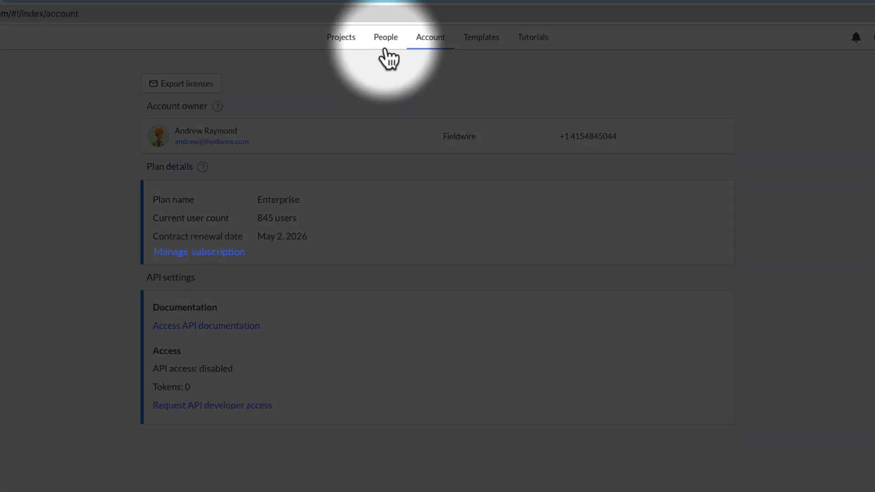
left_click(385, 37)
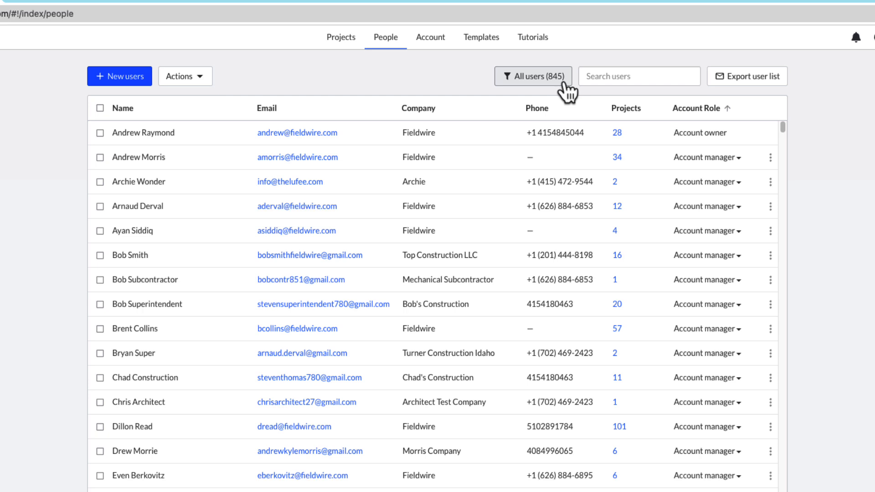
left_click(532, 76)
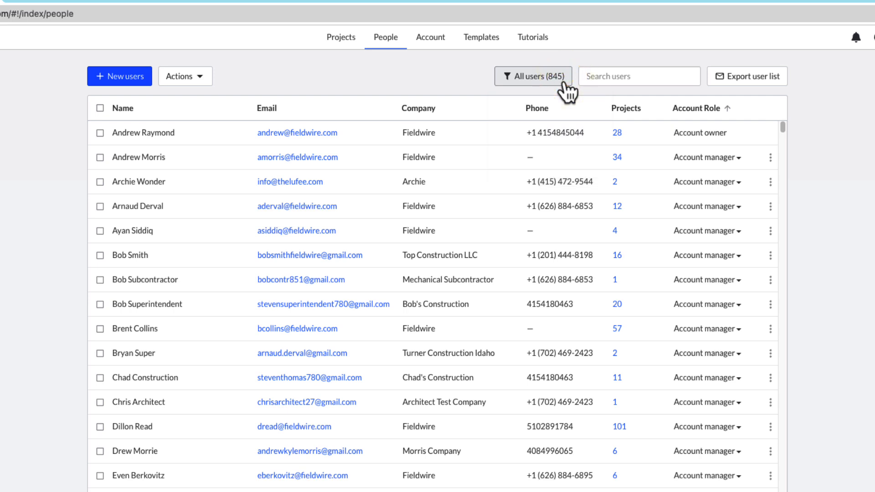
mouse_move(430, 37)
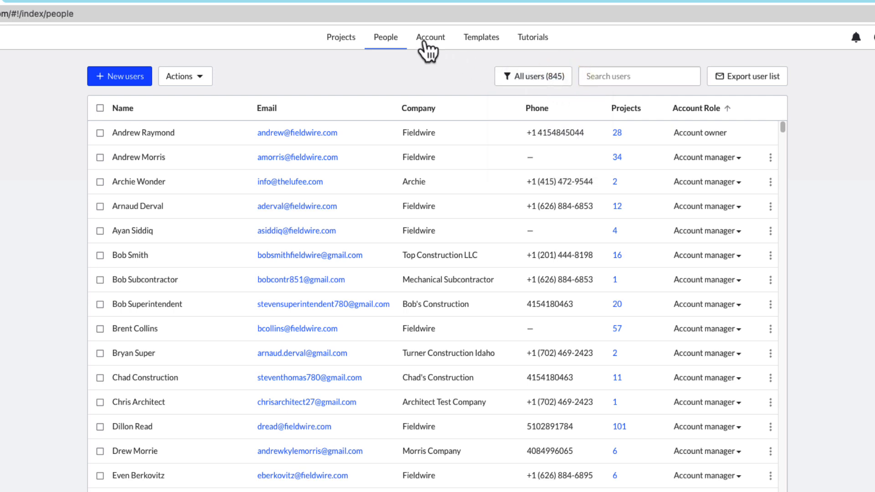
left_click(430, 36)
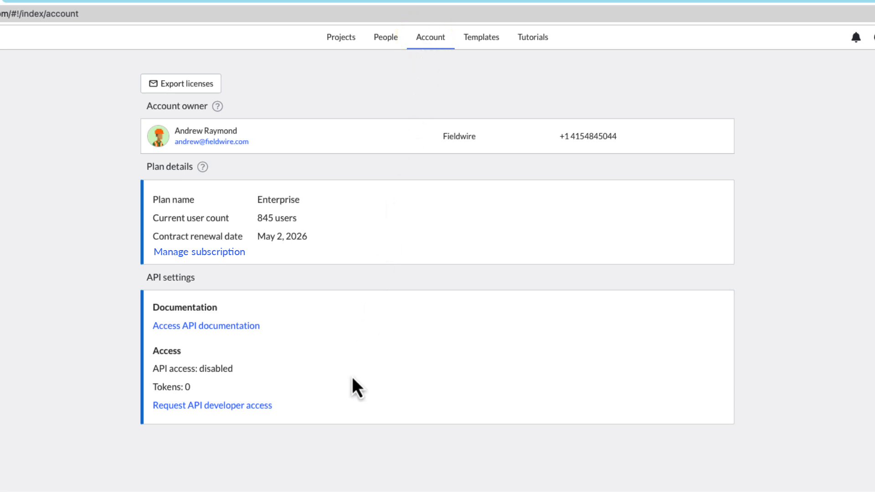
mouse_move(350, 405)
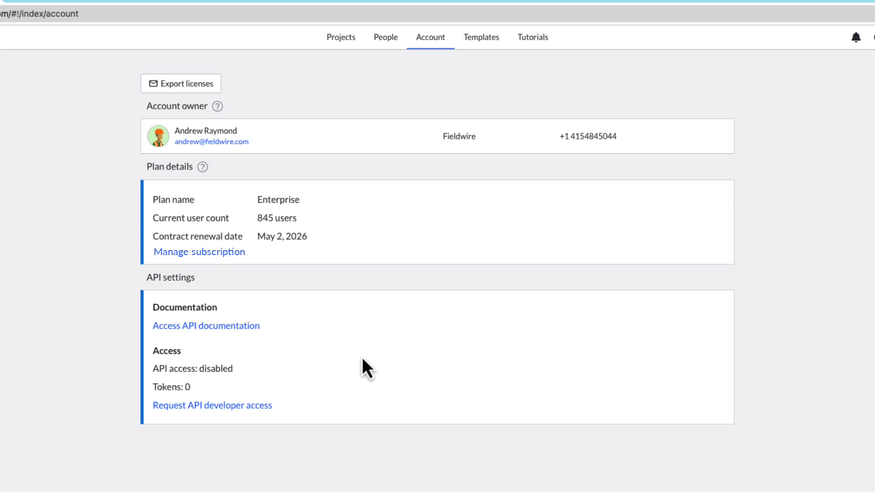
mouse_move(383, 119)
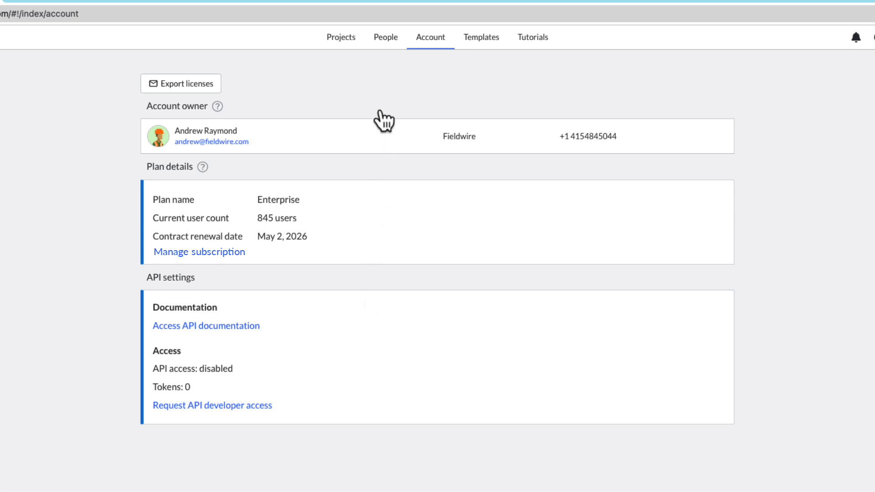
List the account's users and open the 16-project user's Edit profile / Remove menu
left_click(386, 37)
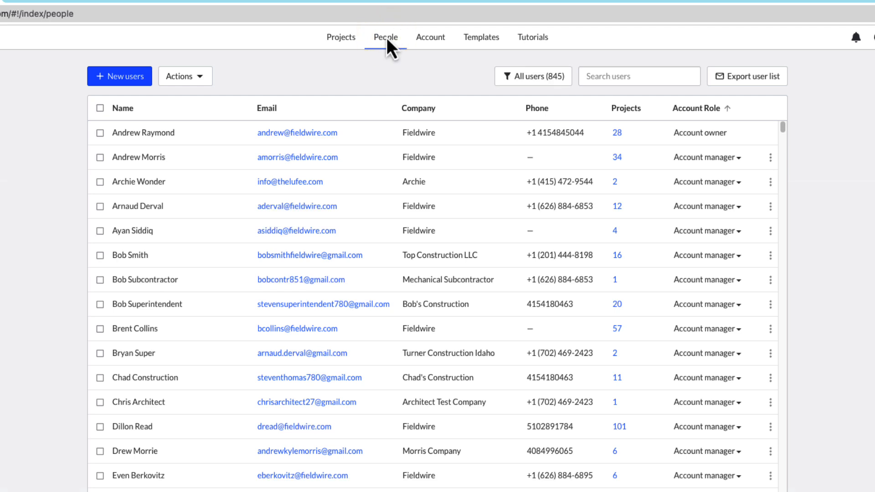
left_click(771, 231)
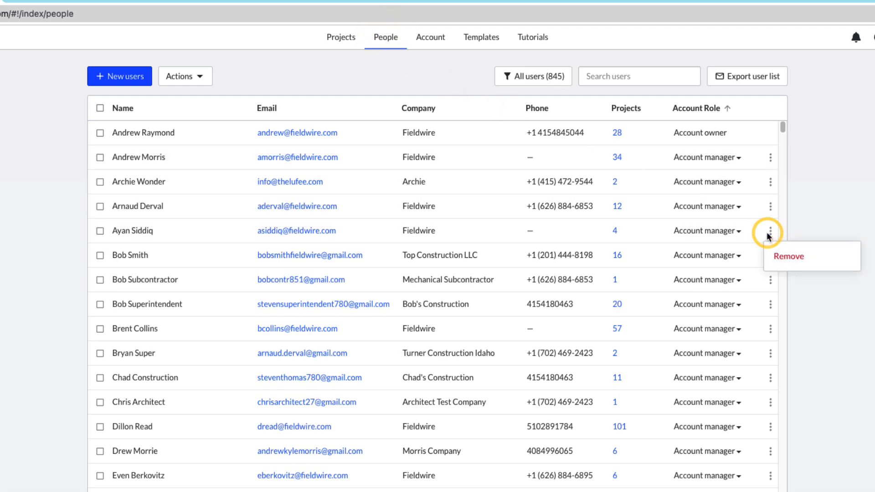
mouse_move(778, 271)
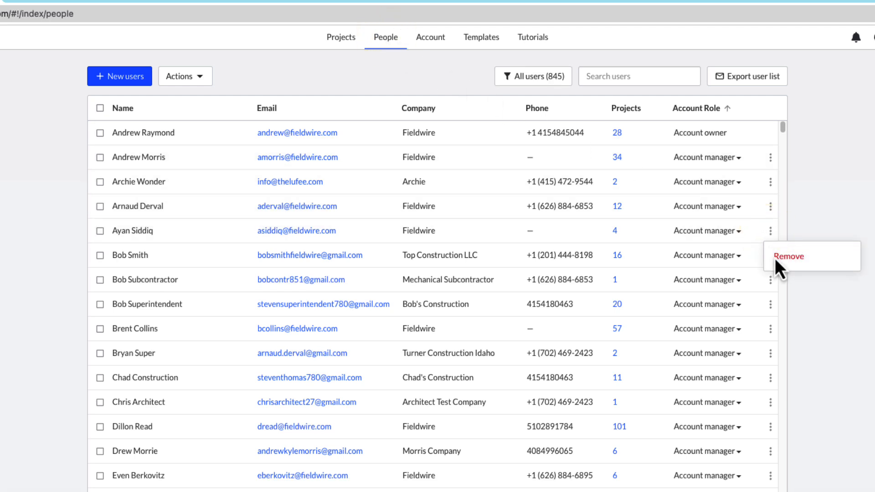
mouse_move(623, 271)
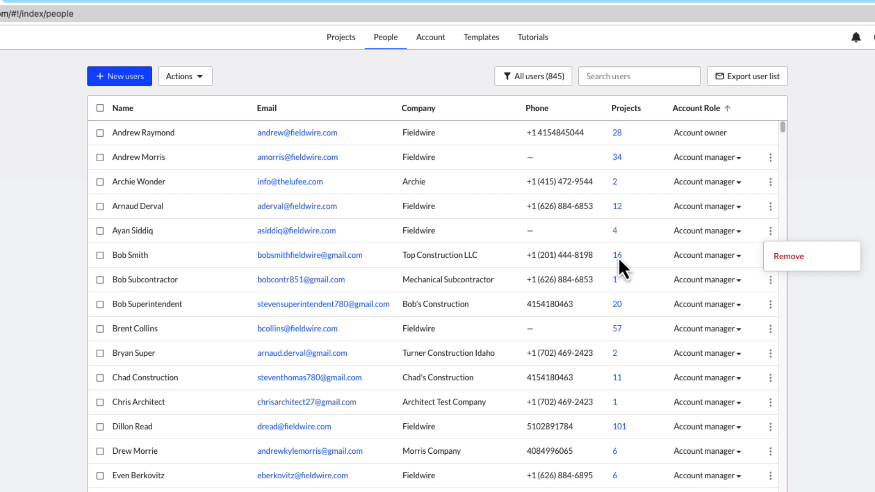
left_click(616, 255)
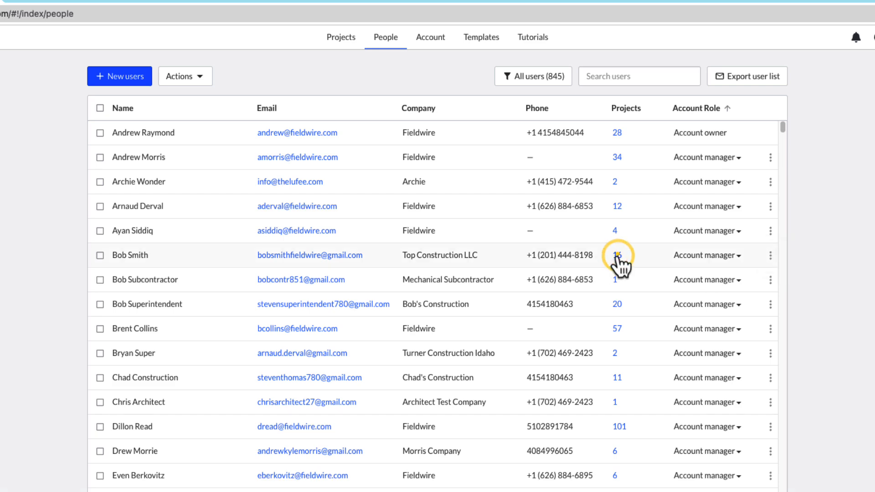
left_click(616, 255)
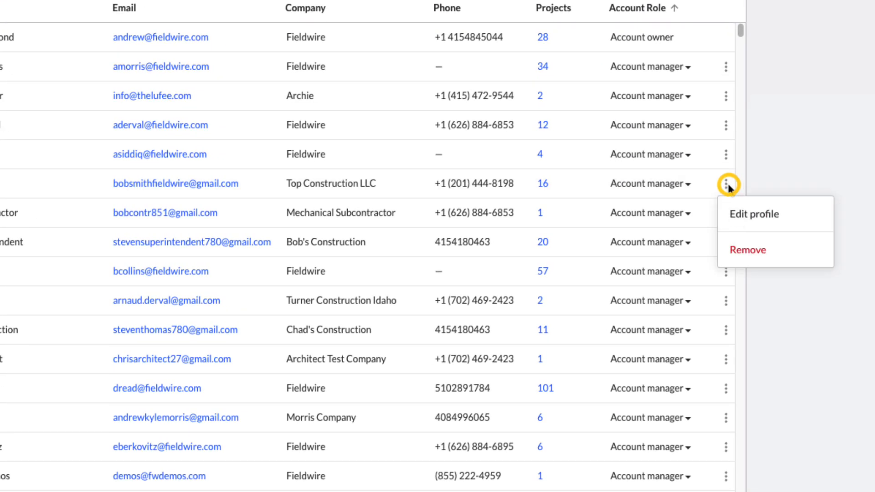
mouse_move(750, 250)
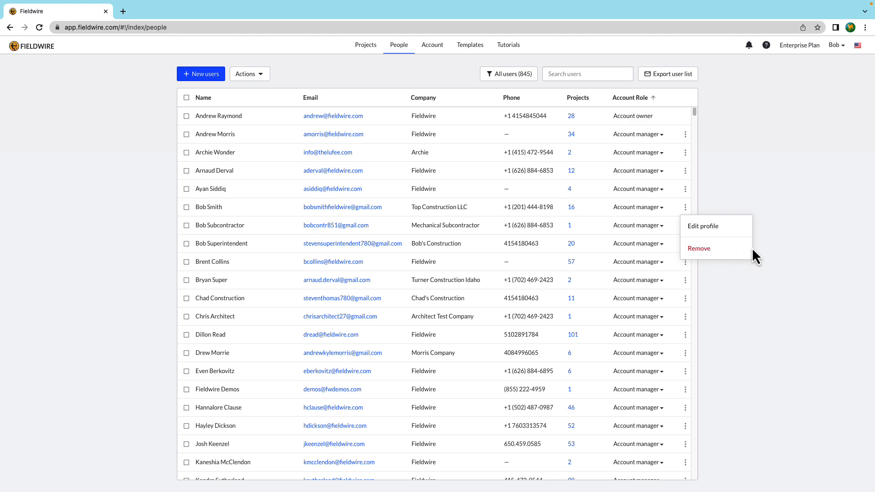
Export the user list and open the downloaded account CSV in Excel
left_click(768, 257)
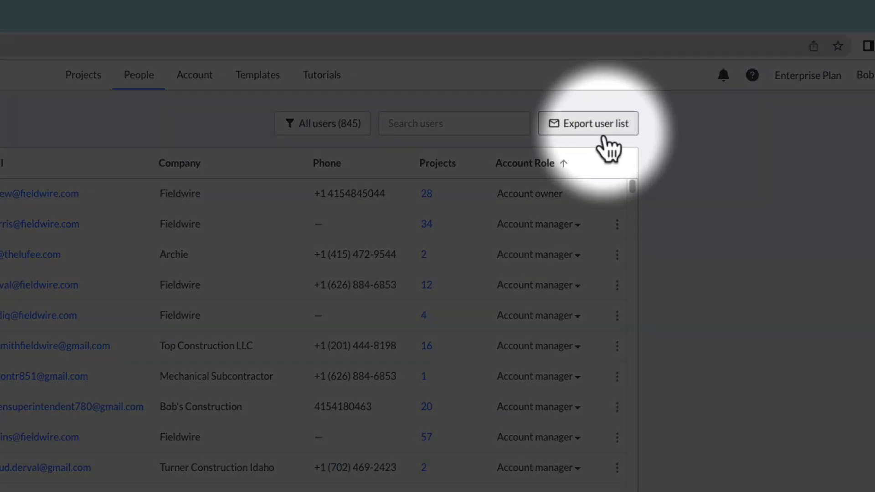
left_click(587, 123)
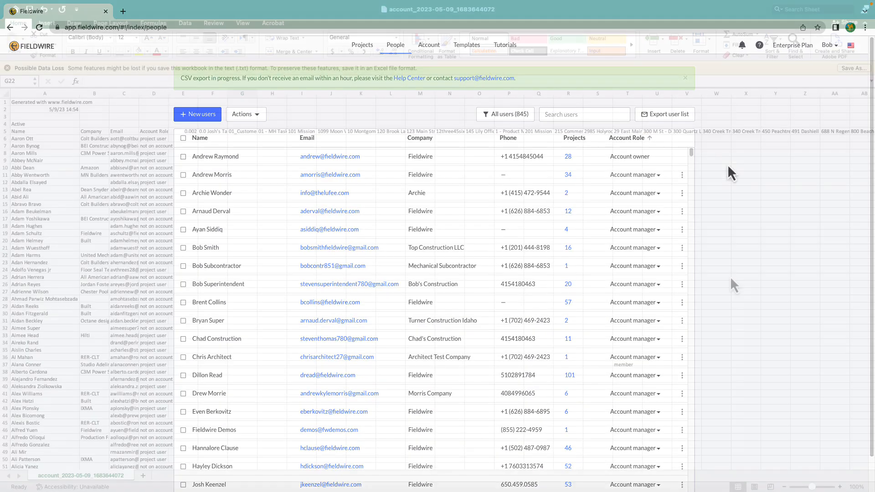
left_click(105, 11)
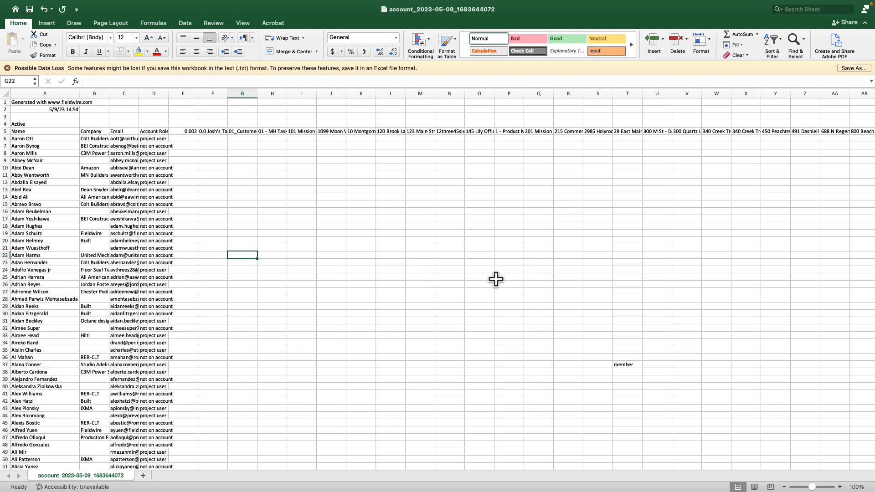
Scroll through the exported spreadsheet's rows and columns
scroll("down", 3)
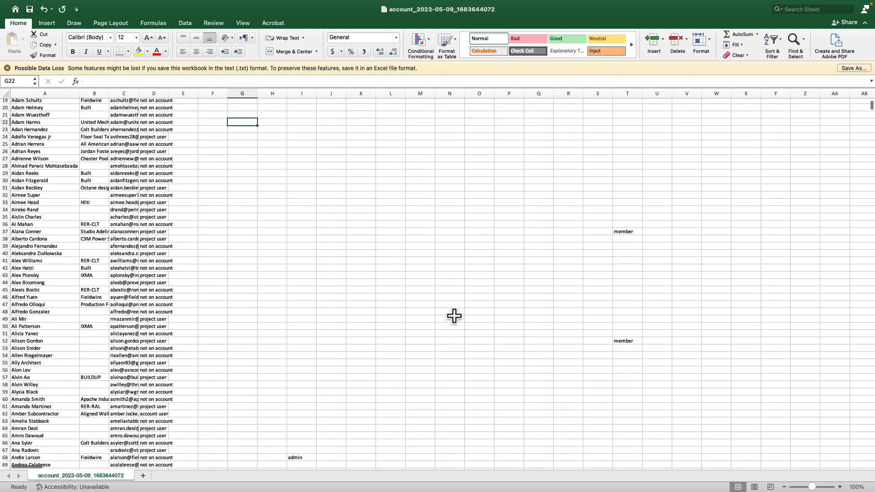
mouse_move(37, 477)
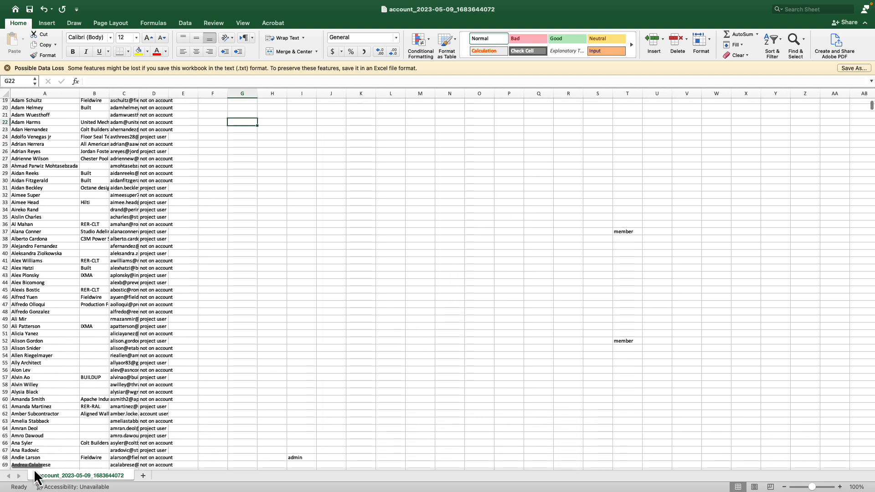
scroll("right", 3)
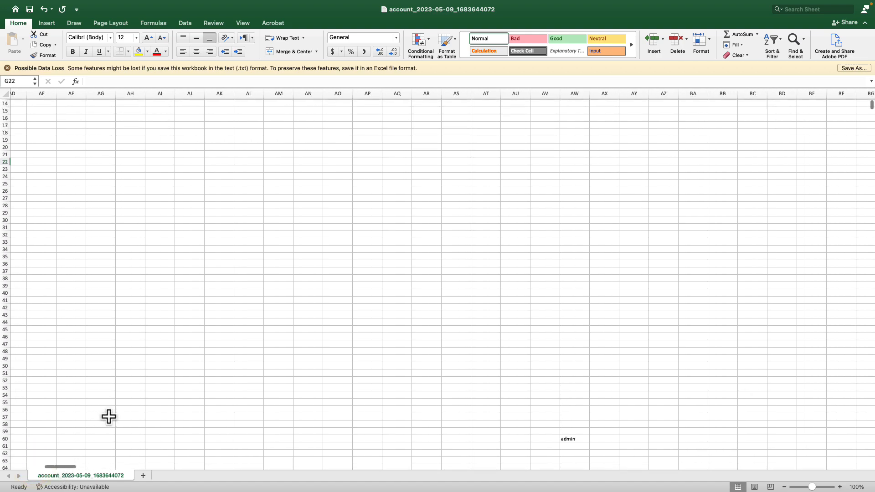
scroll("left", 3)
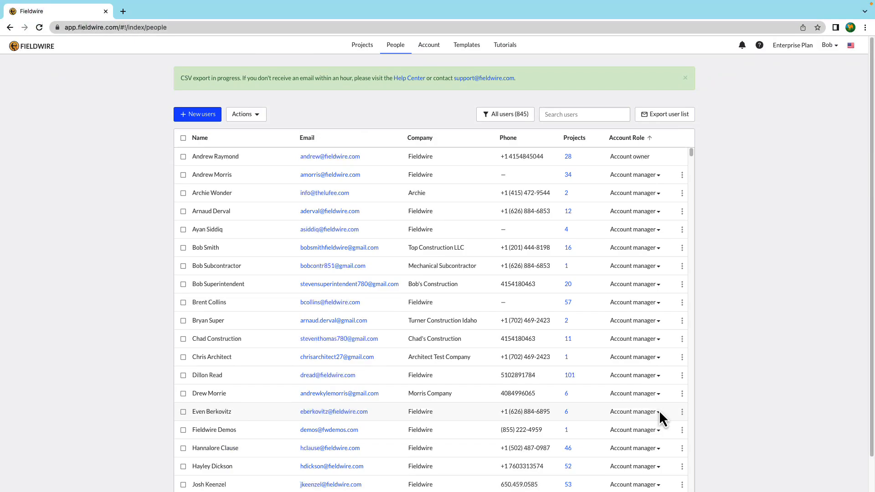
Check a project user's options, where Edit profile is disabled
scroll("down", 3)
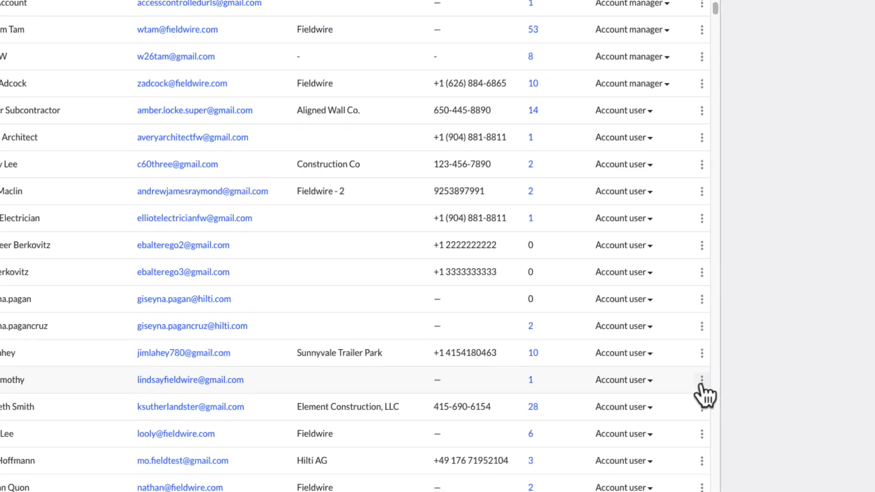
left_click(701, 380)
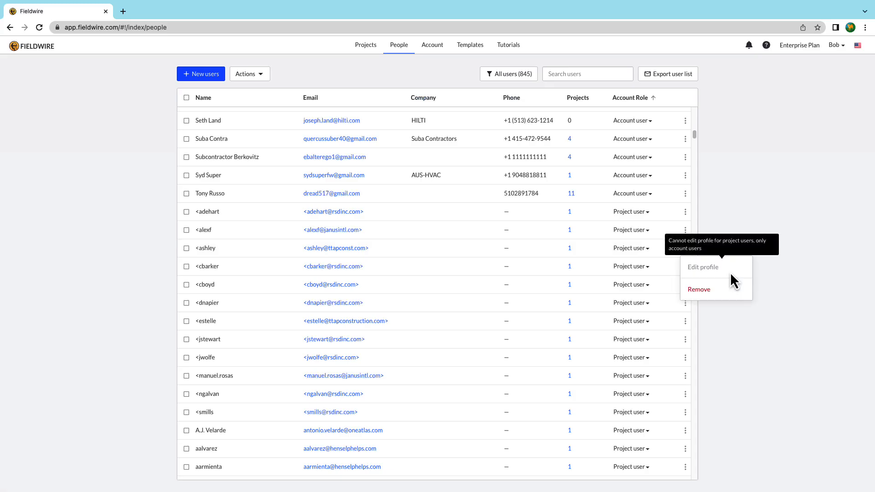
left_click(734, 280)
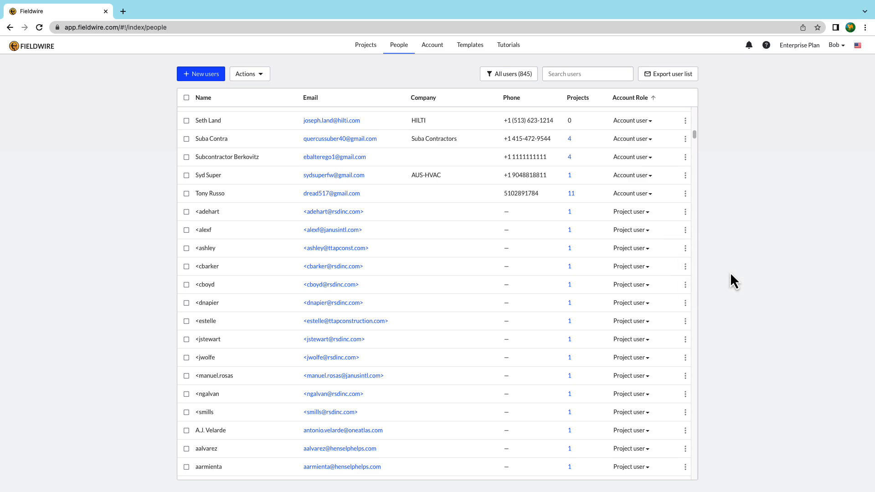
scroll("up", 3)
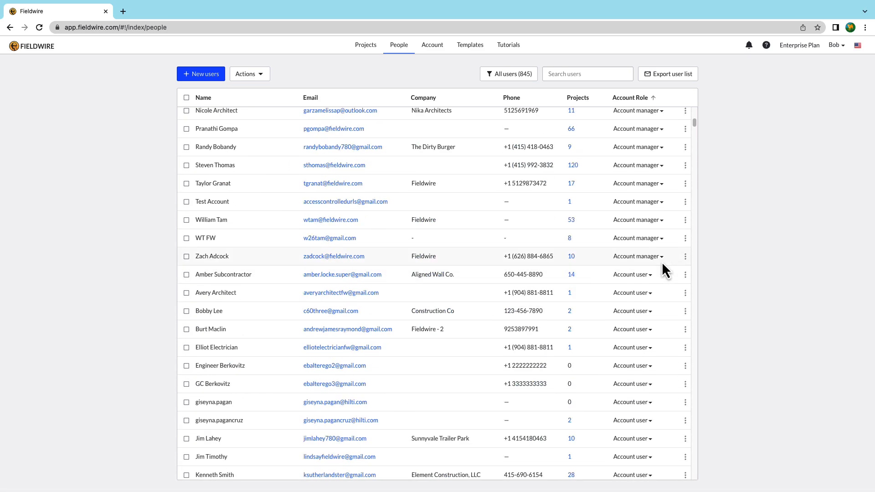
Sort the user list by company, then account role, then company again
left_click(422, 97)
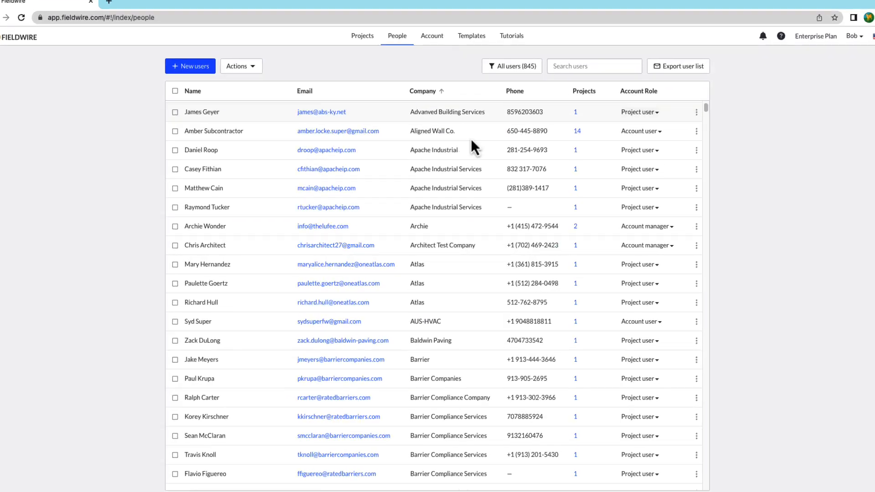
left_click(639, 90)
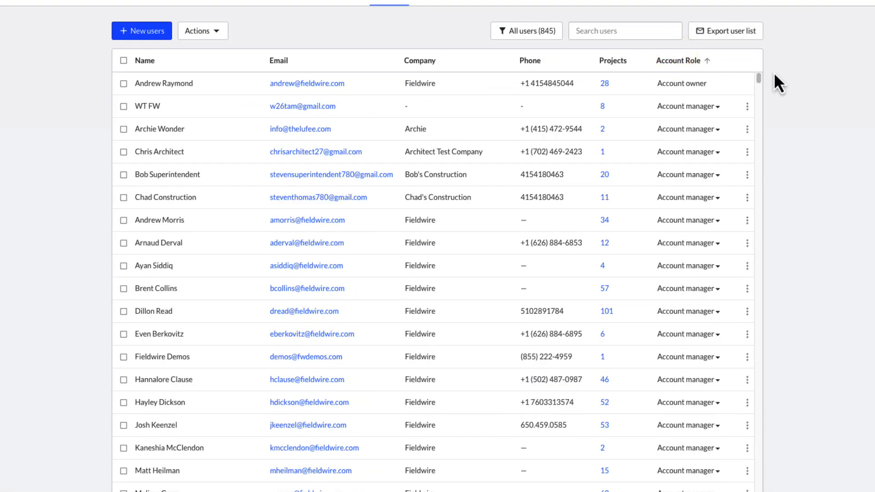
left_click(419, 60)
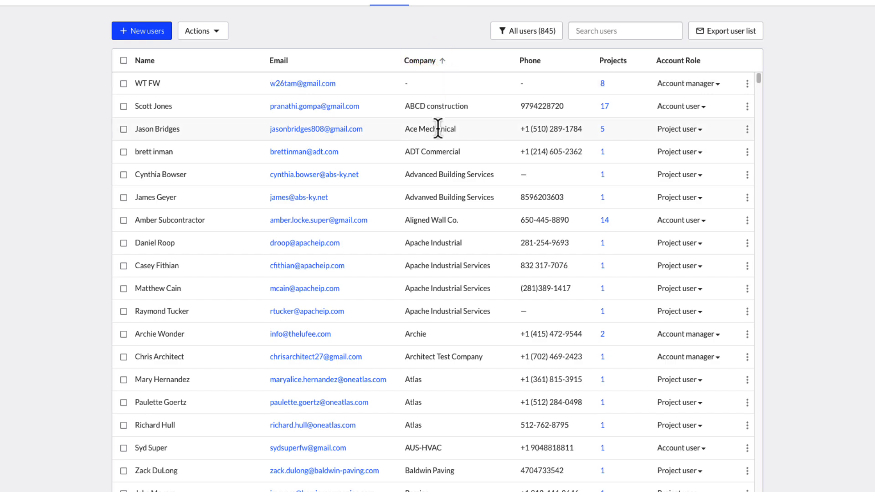
Scroll the project people list showing owner-covered or self-paid subscription icons
scroll("down", 3)
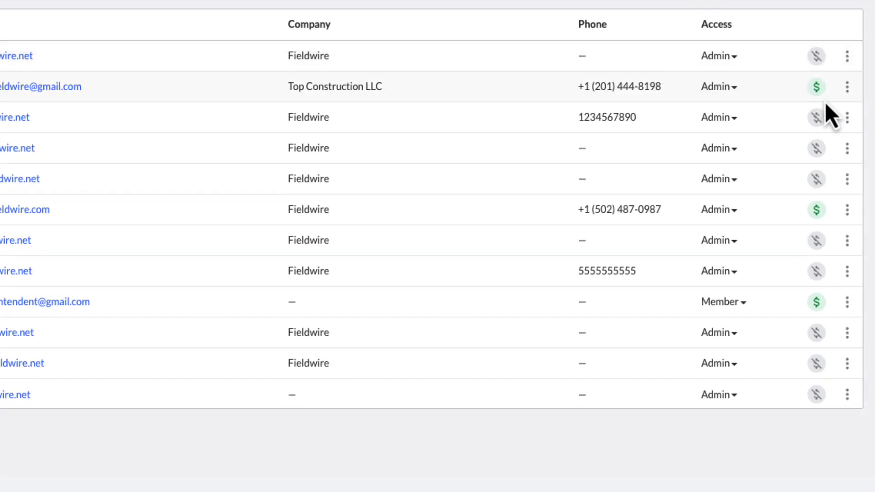
mouse_move(816, 86)
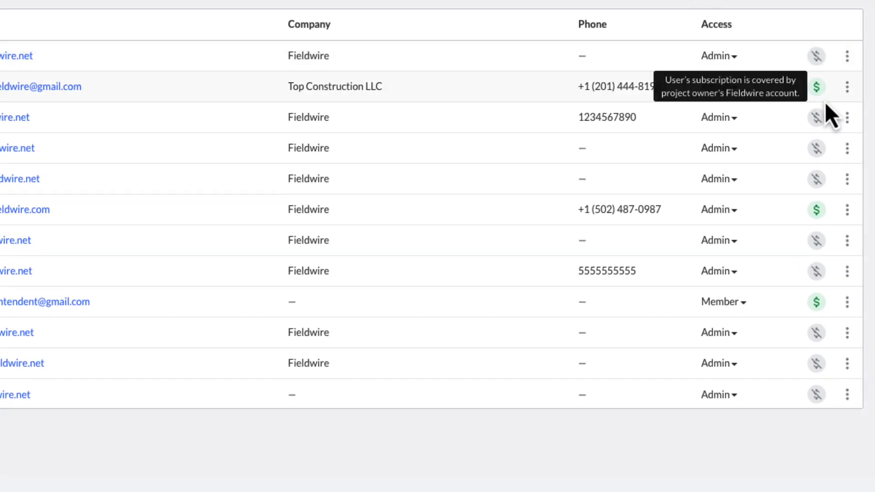
mouse_move(816, 118)
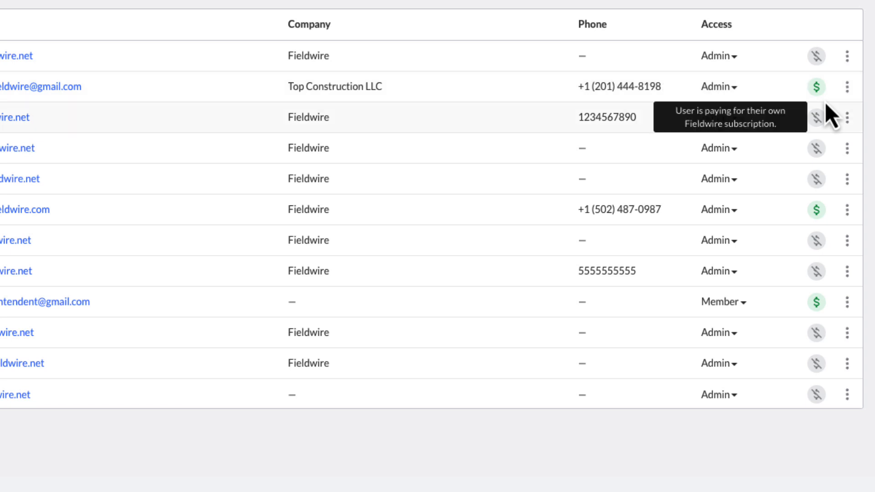